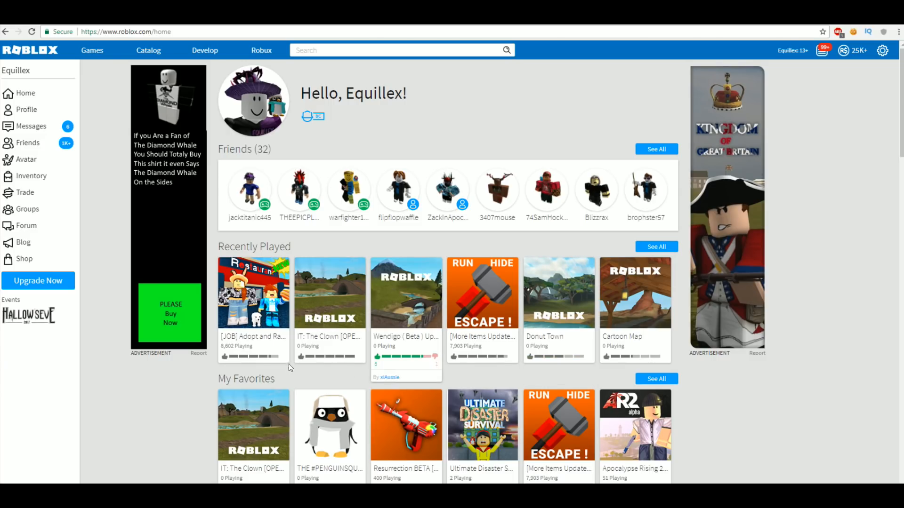
- Open the IT: The Clown game page from the Recently Played thumbnail
{"action": "left_click", "coordinate": [330, 293]}
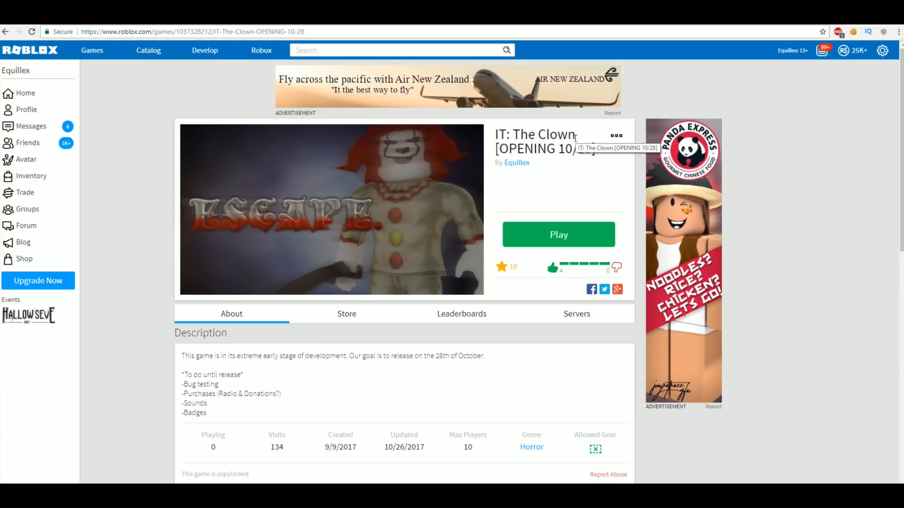
{"action": "mouse_move", "coordinate": [545, 173]}
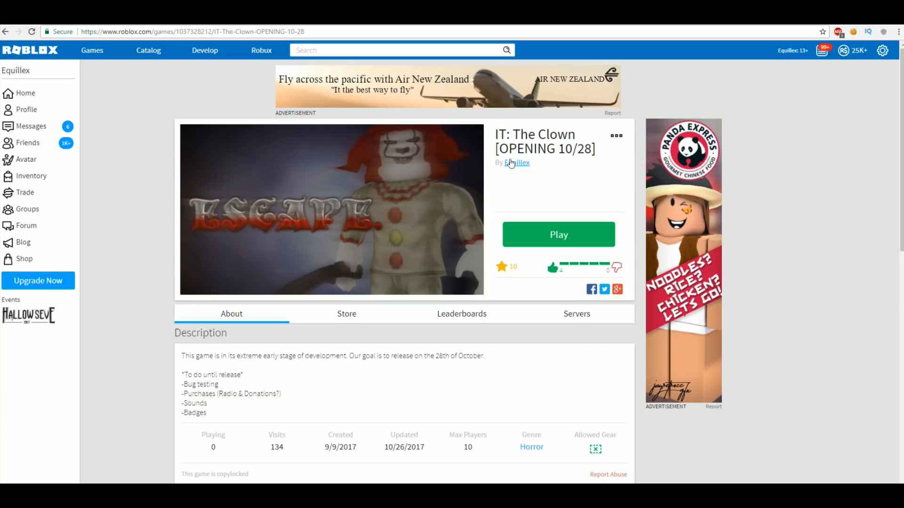
{"action": "mouse_move", "coordinate": [452, 257]}
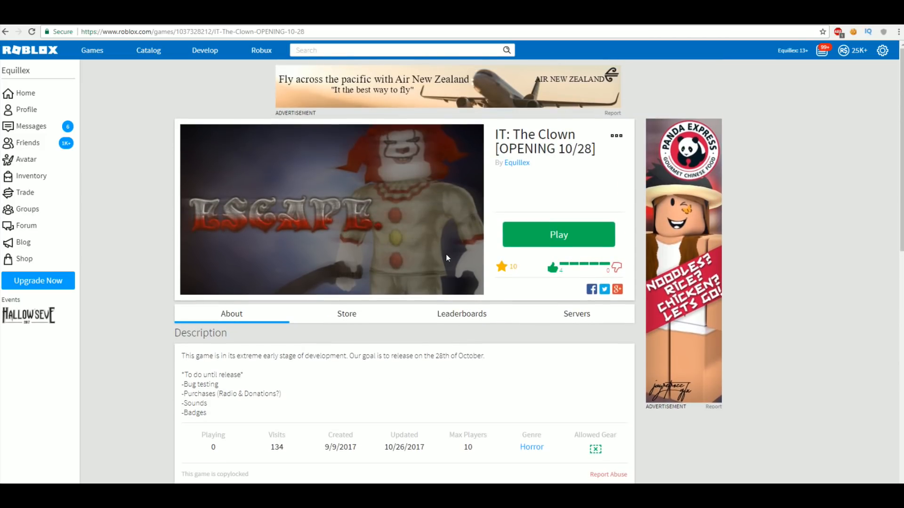
{"action": "mouse_move", "coordinate": [275, 380]}
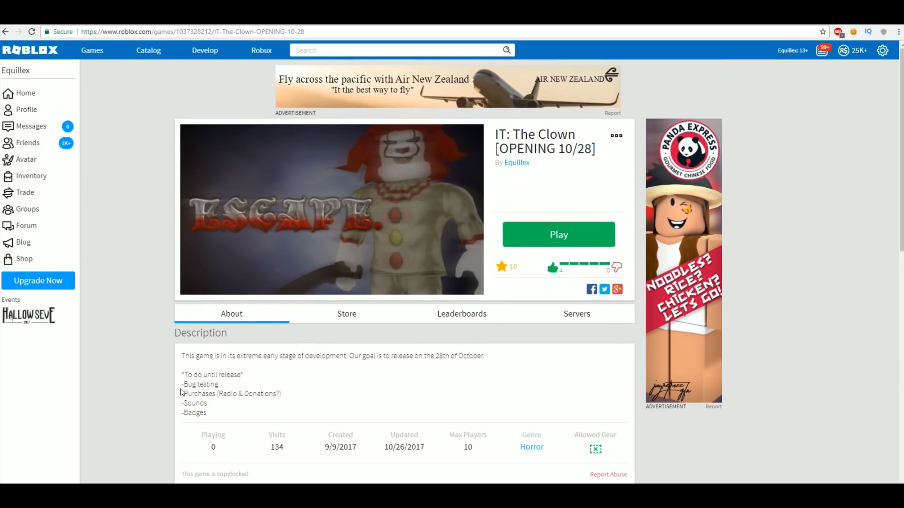
{"action": "scroll", "scroll_direction": "down", "scroll_amount": 3}
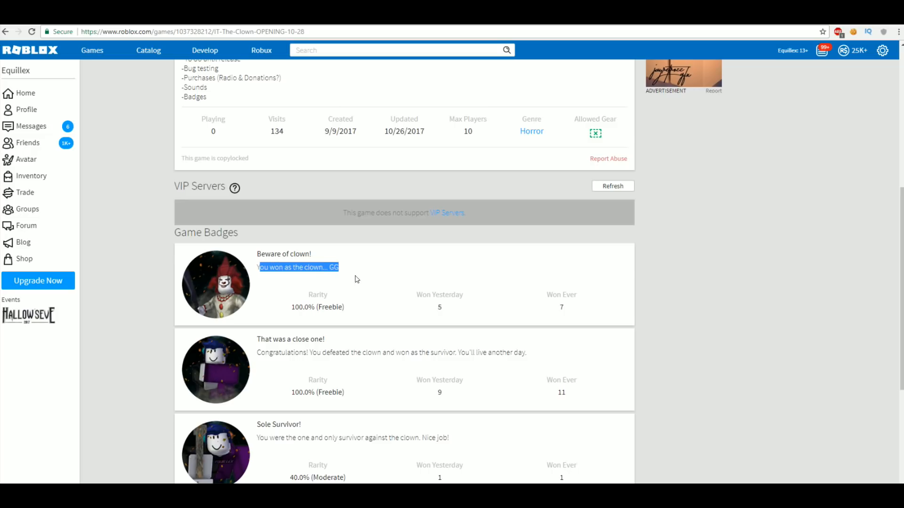
{"action": "left_click", "coordinate": [351, 243]}
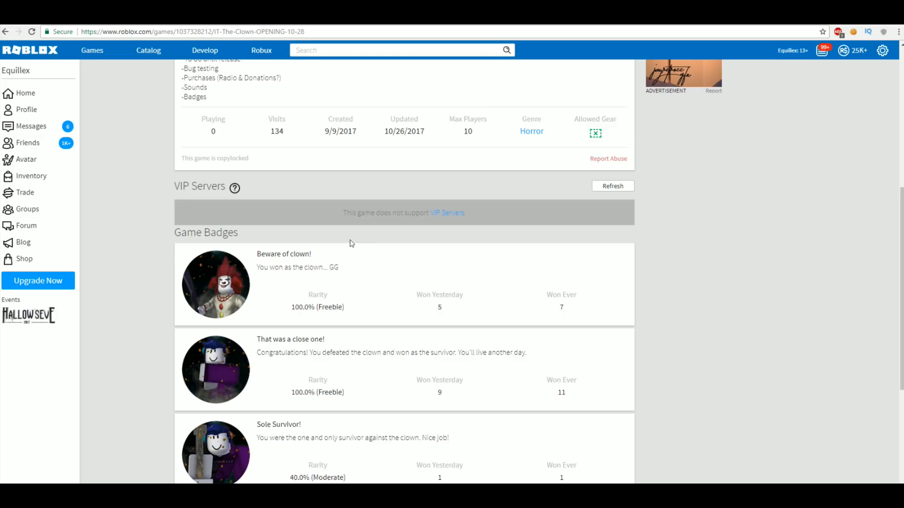
{"action": "mouse_move", "coordinate": [327, 296]}
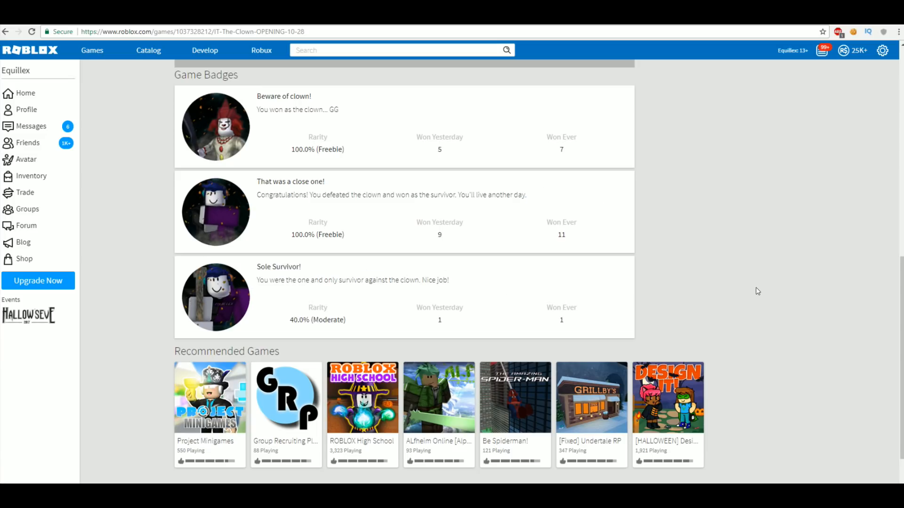
{"action": "scroll", "scroll_direction": "up", "scroll_amount": 3}
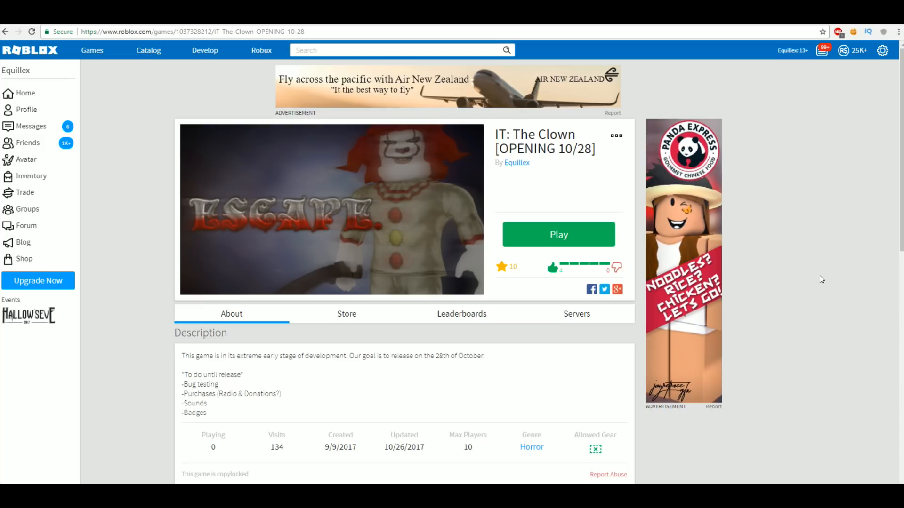
{"action": "left_click", "coordinate": [559, 234]}
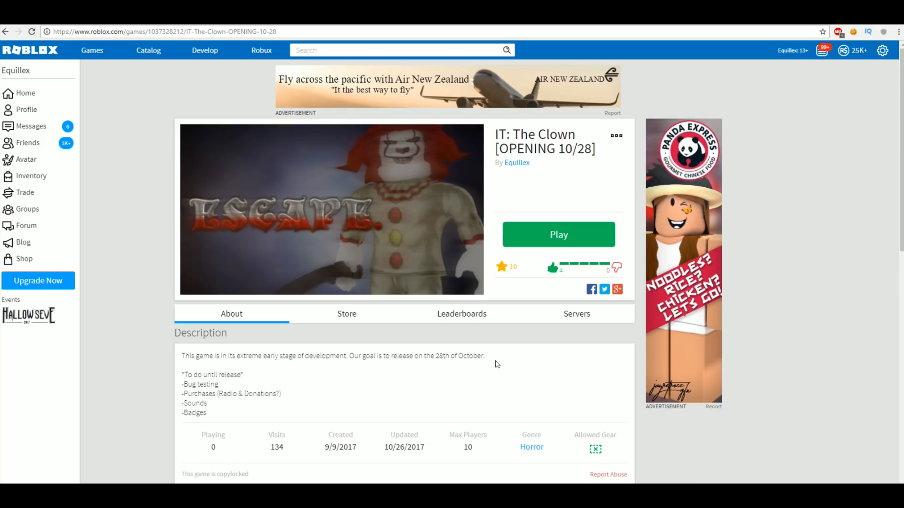
{"action": "mouse_move", "coordinate": [531, 447]}
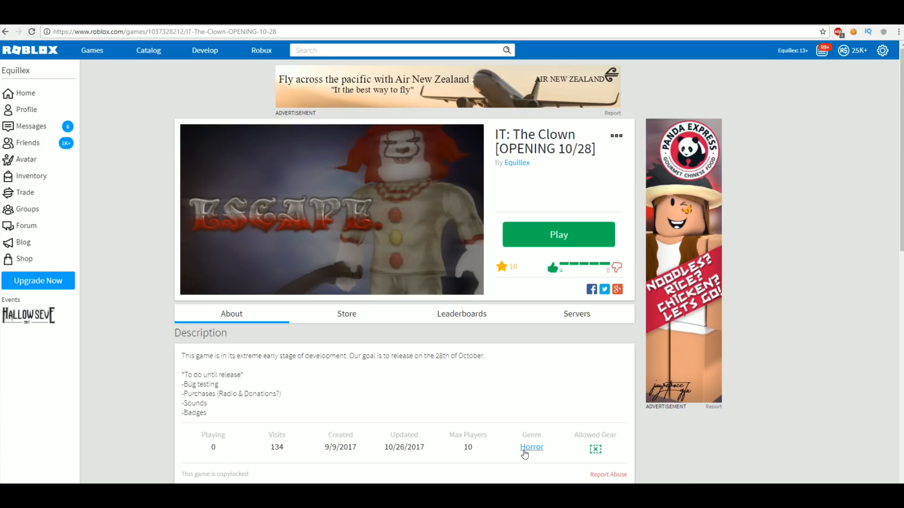
{"action": "mouse_move", "coordinate": [544, 274]}
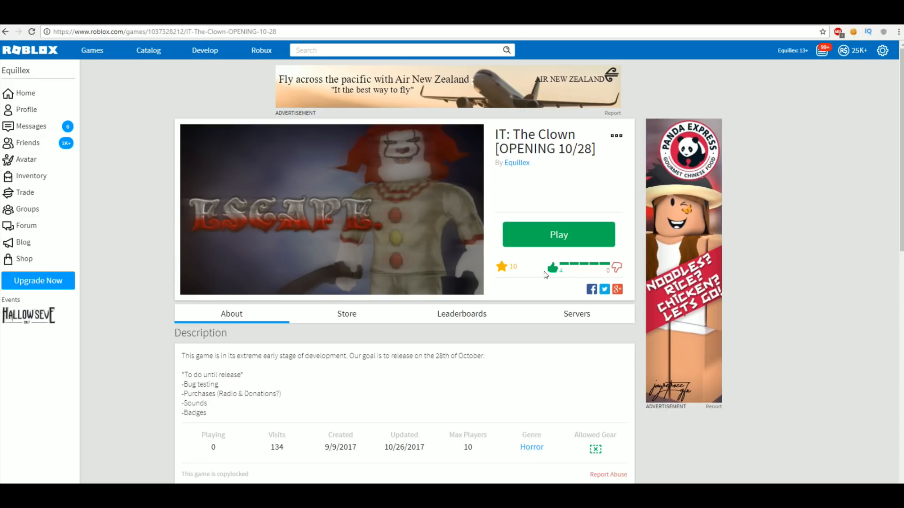
{"action": "left_click", "coordinate": [559, 235]}
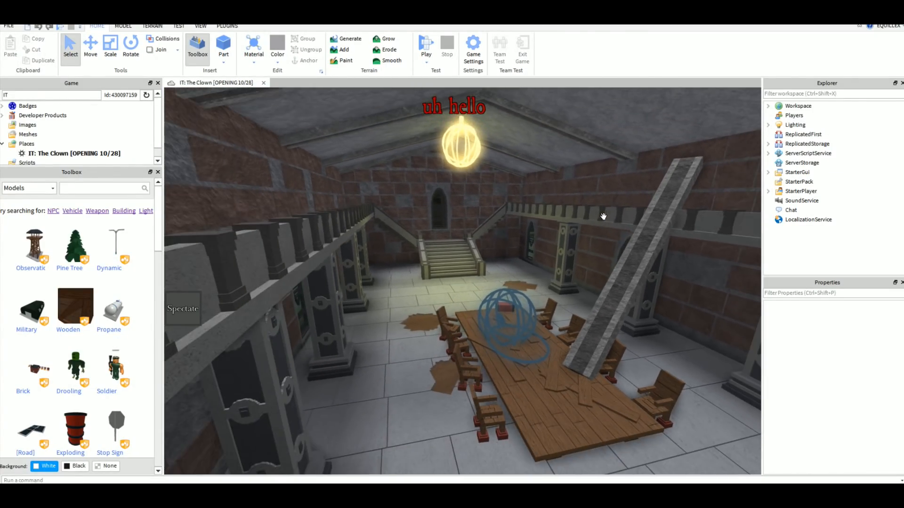
- Open the IT: The Clown place in Studio, showing the mansion hall with the long table
{"action": "left_click", "coordinate": [185, 27]}
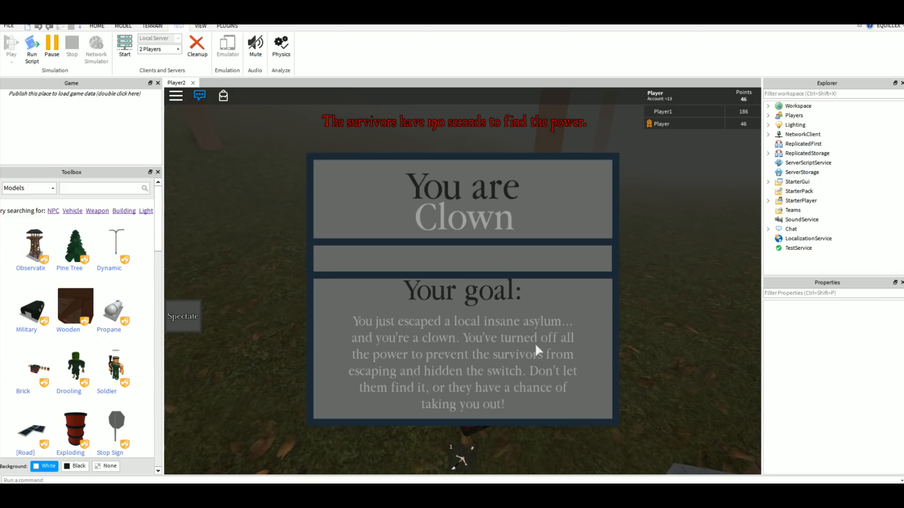
{"action": "mouse_move", "coordinate": [467, 392]}
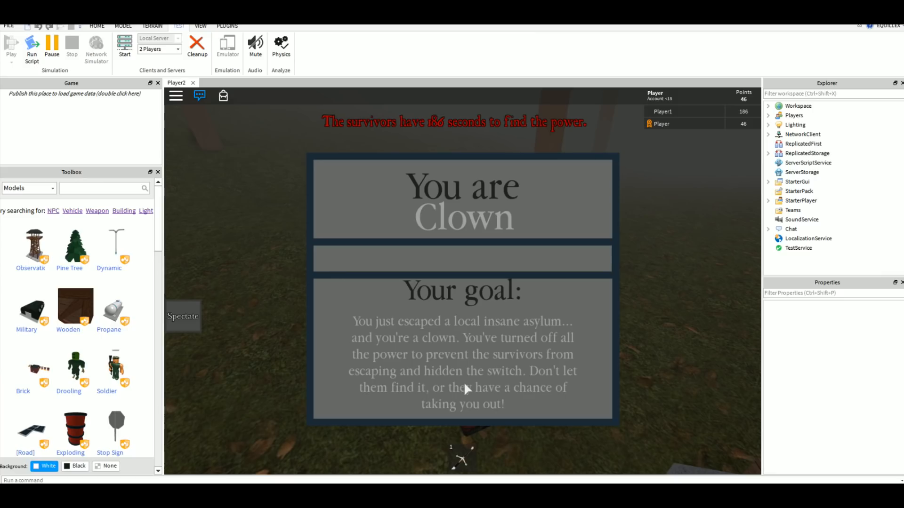
{"action": "mouse_move", "coordinate": [559, 405]}
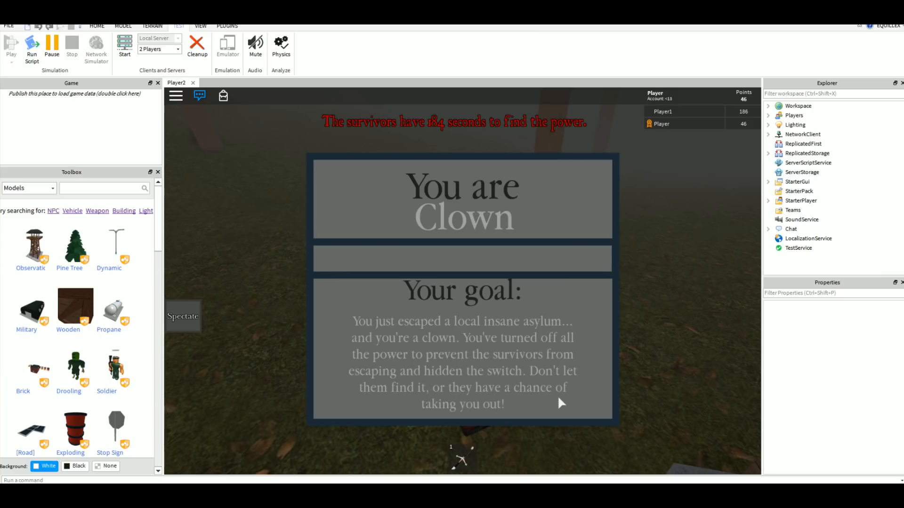
{"action": "mouse_move", "coordinate": [366, 306]}
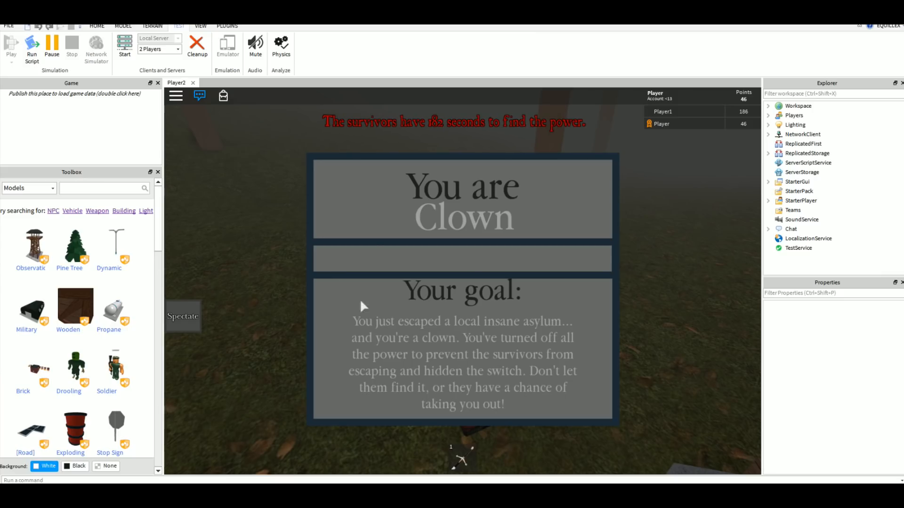